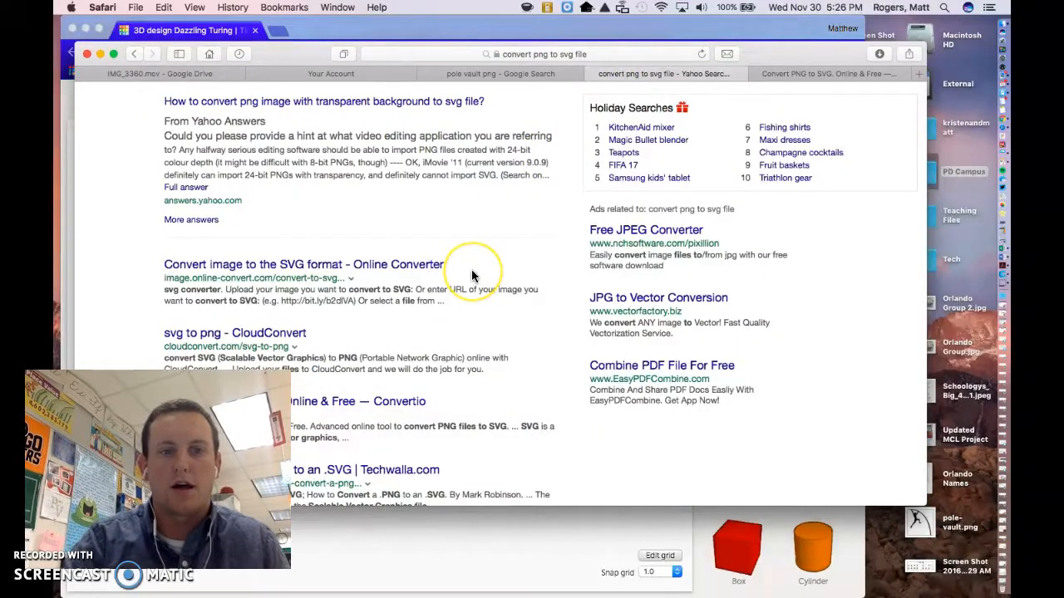
mouse_move(818, 19)
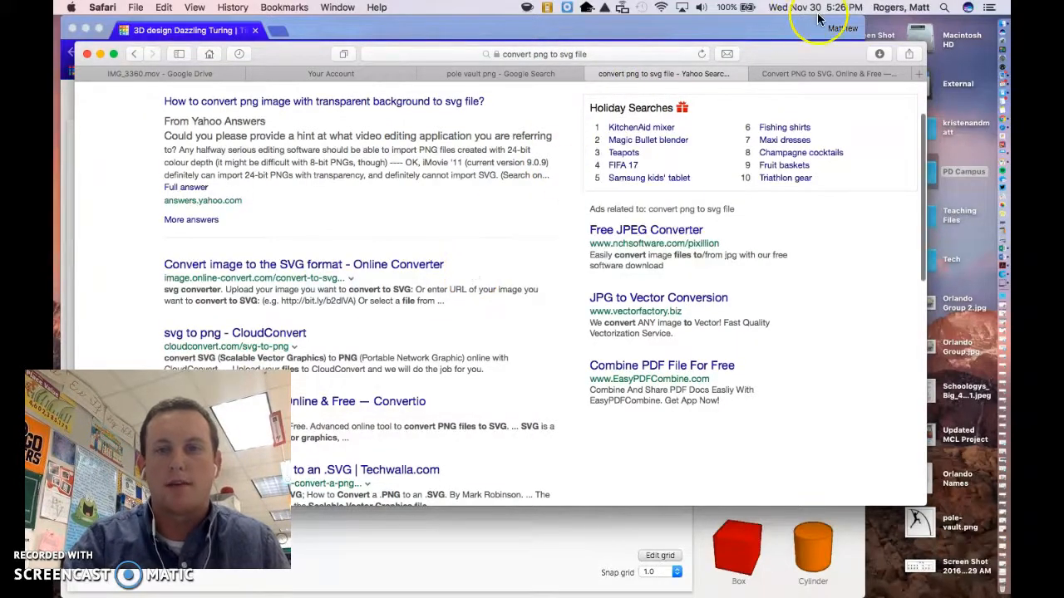
Show the finished pole-vault.png to SVG conversion in Convertio.
left_click(822, 74)
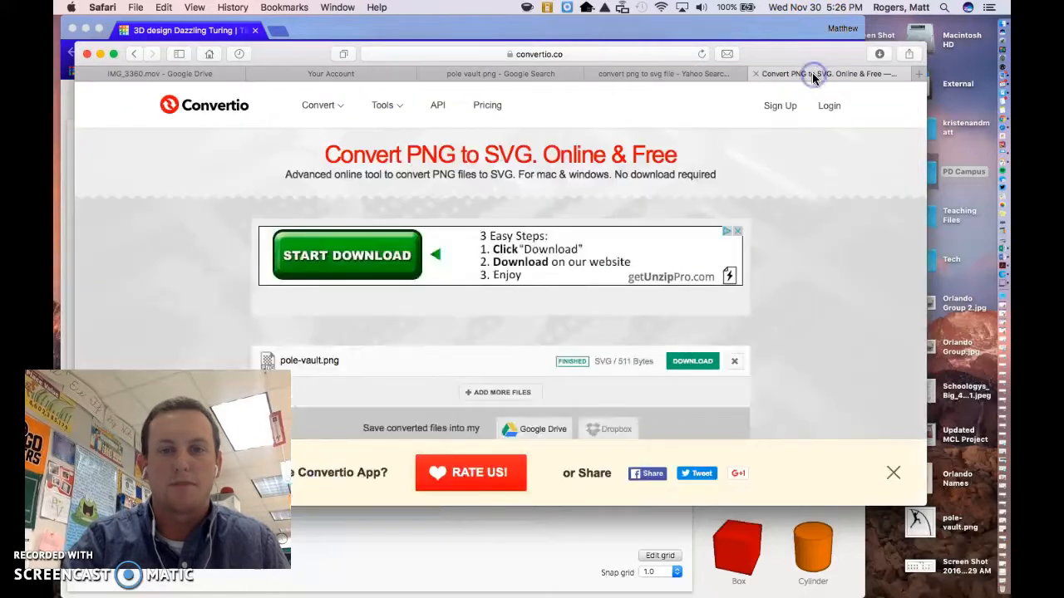
scroll("down", 3)
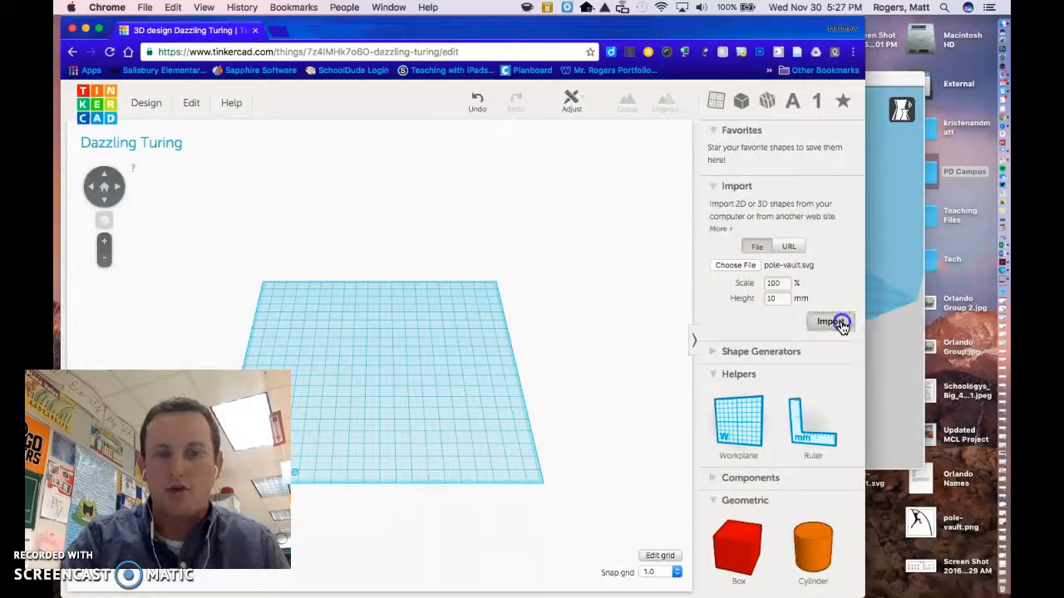
Import pole-vault.svg onto the Tinkercad workplane as a 3D silhouette.
left_click(830, 322)
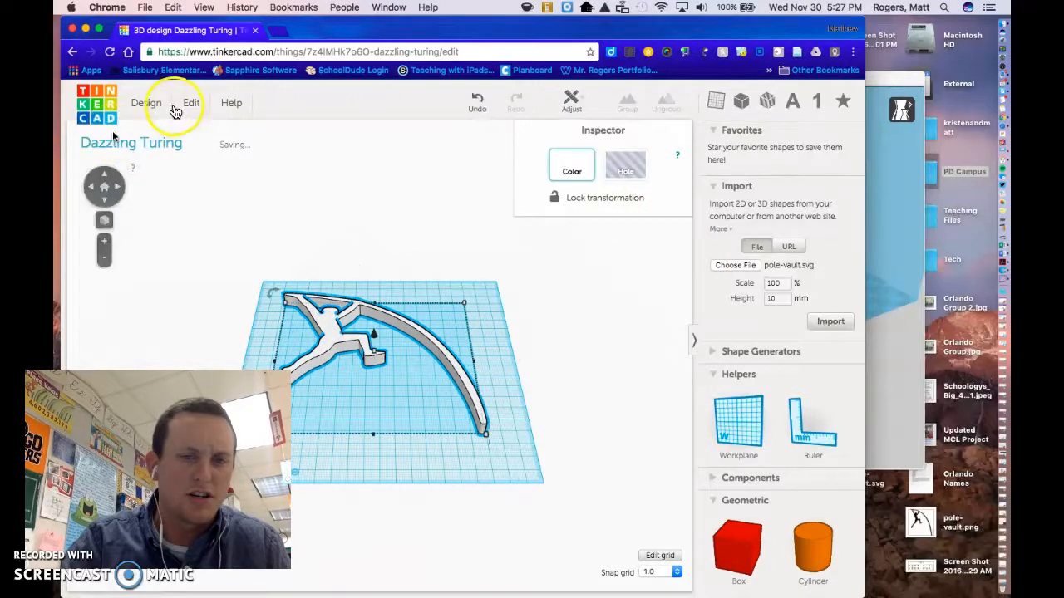
Download the pole-vault design as an .STL file for 3D printing.
left_click(146, 102)
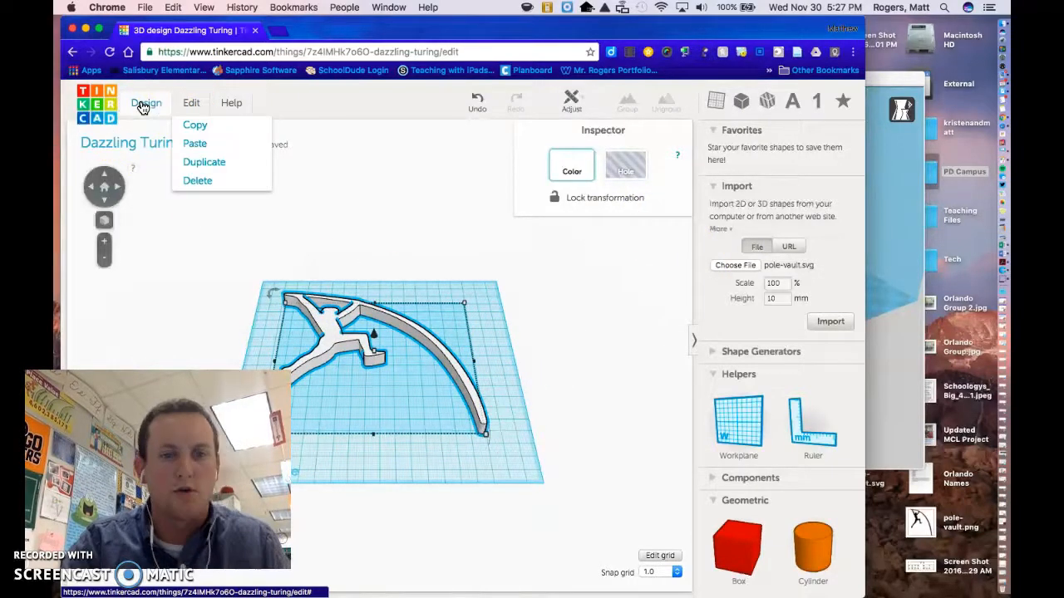
left_click(146, 103)
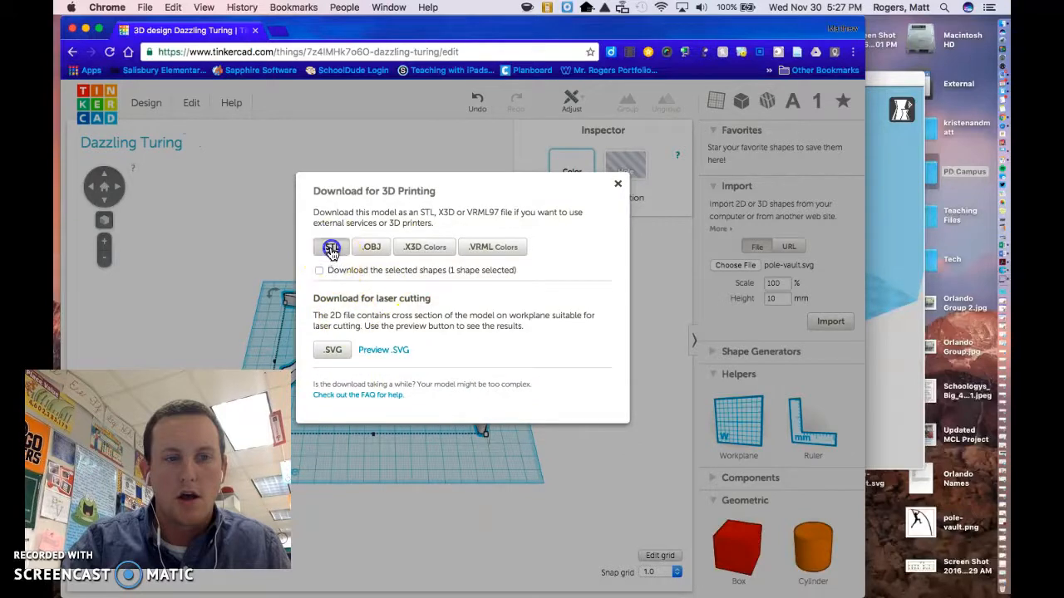
left_click(330, 247)
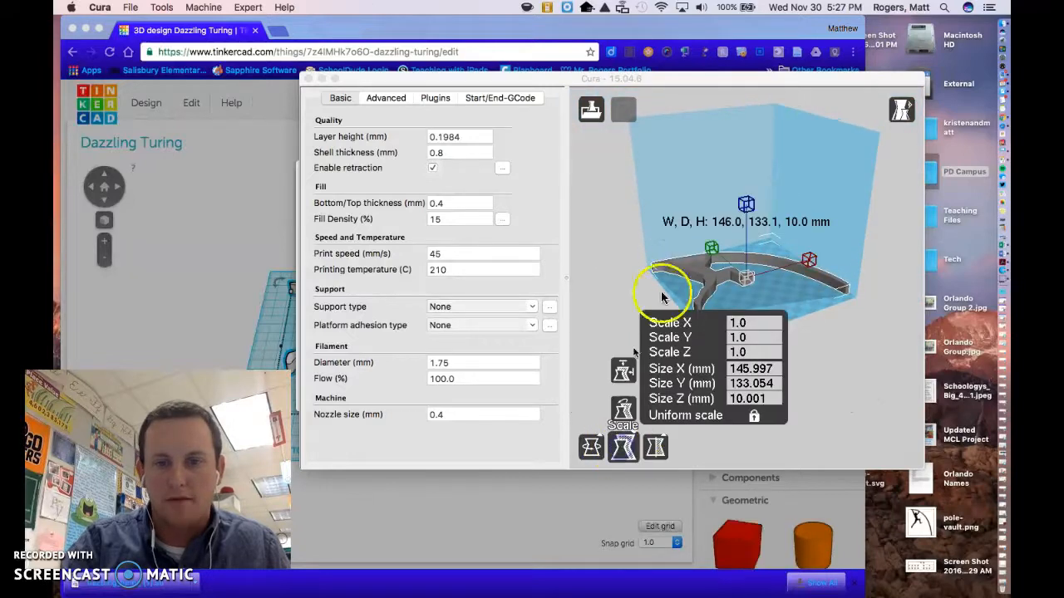
Set the X scale to 0.9 with uniform scaling, giving about 131 × 120 × 9 mm.
left_click(752, 322)
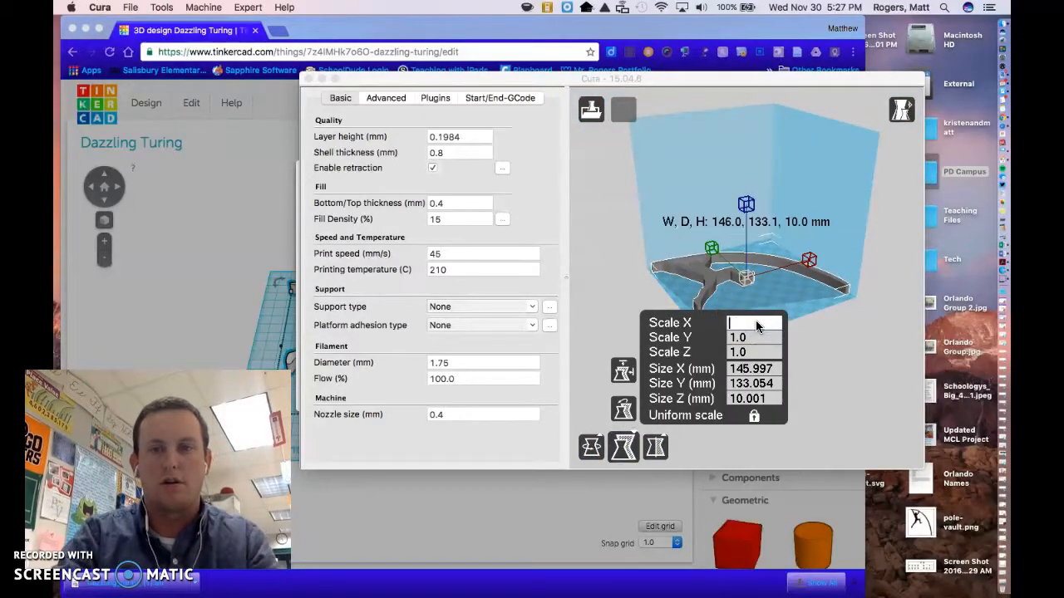
type(".9")
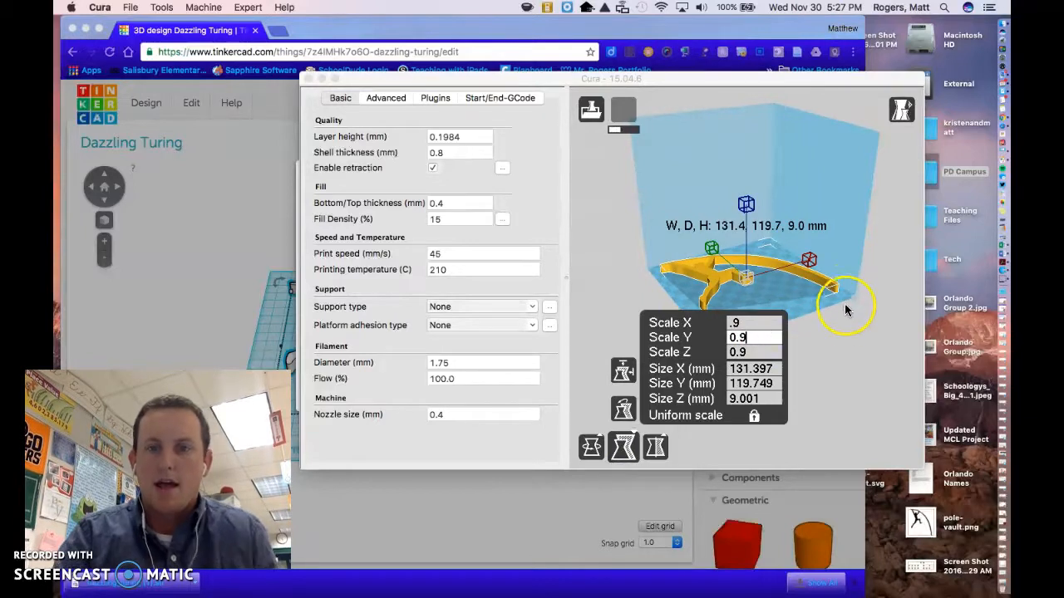